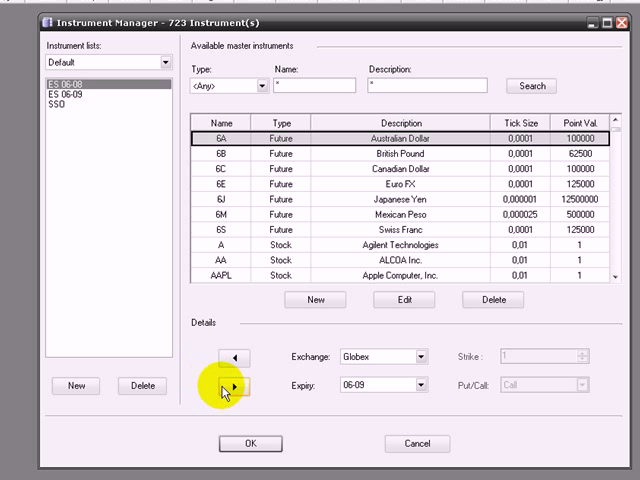
mouse_move(231, 388)
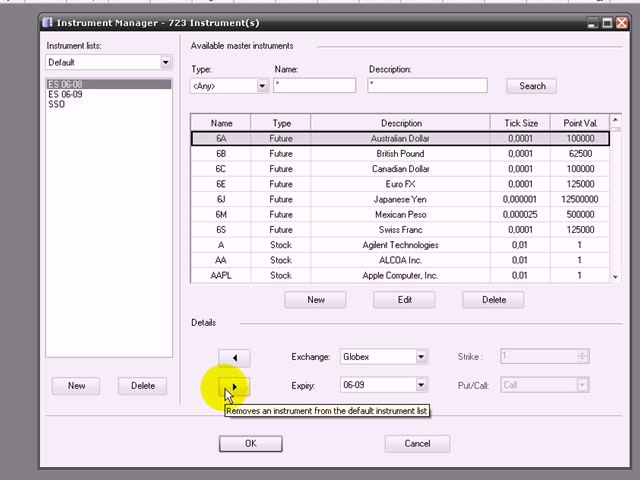
Remove ES 06-08 from the Default instrument list.
left_click(226, 388)
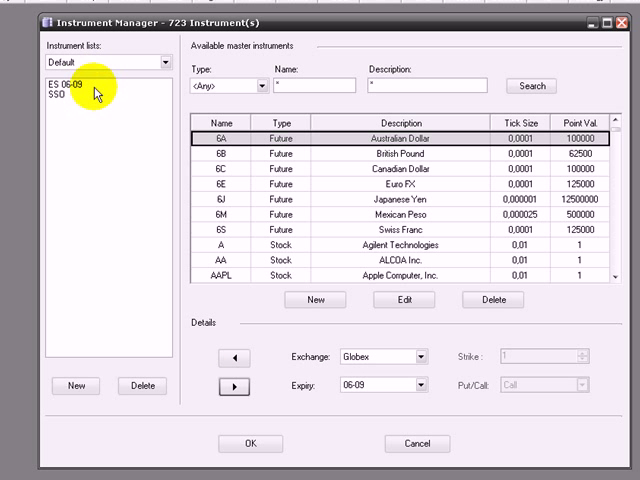
Search the master instruments by name 'ES' to list the E-mini S&P 500 future.
type("1")
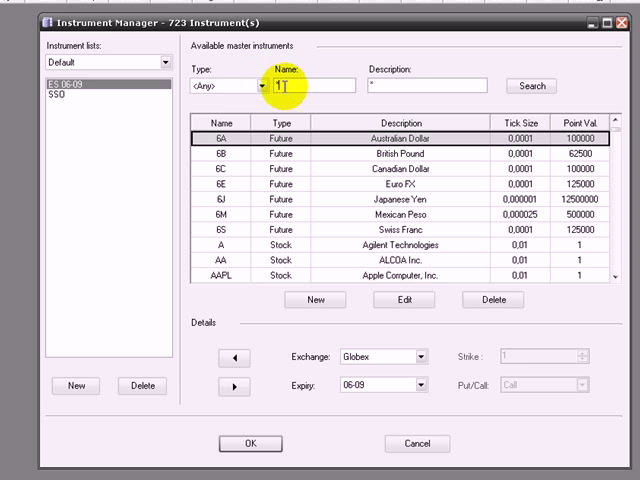
type("ES")
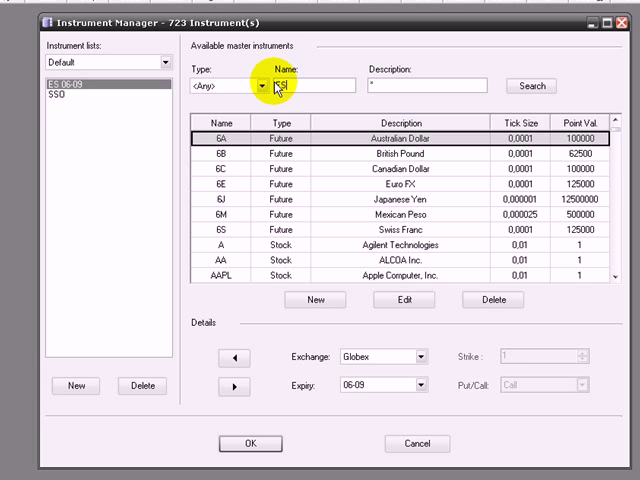
left_click(530, 86)
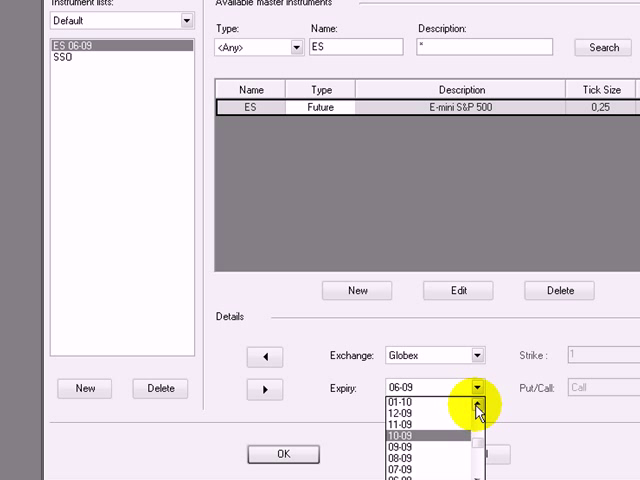
left_click(408, 413)
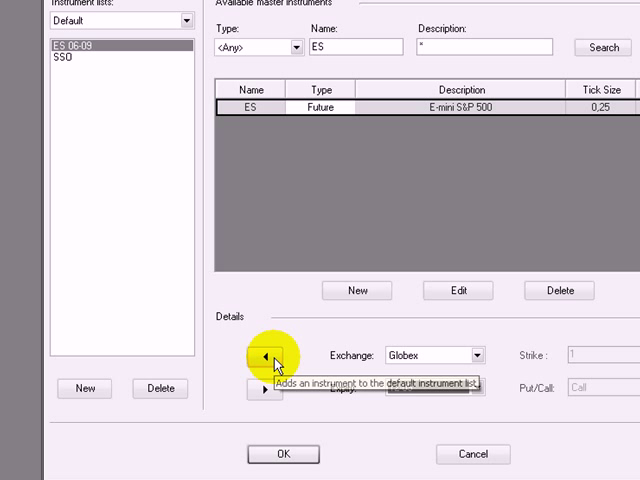
left_click(262, 355)
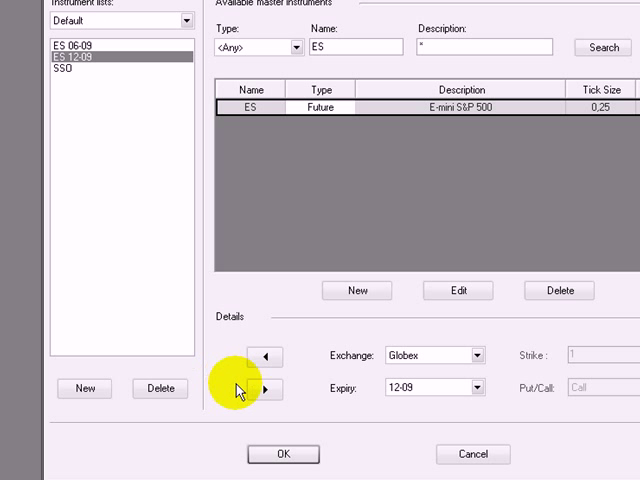
mouse_move(256, 393)
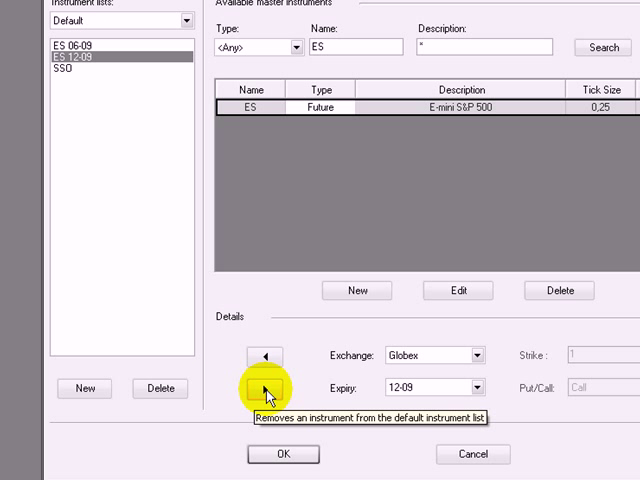
left_click(264, 392)
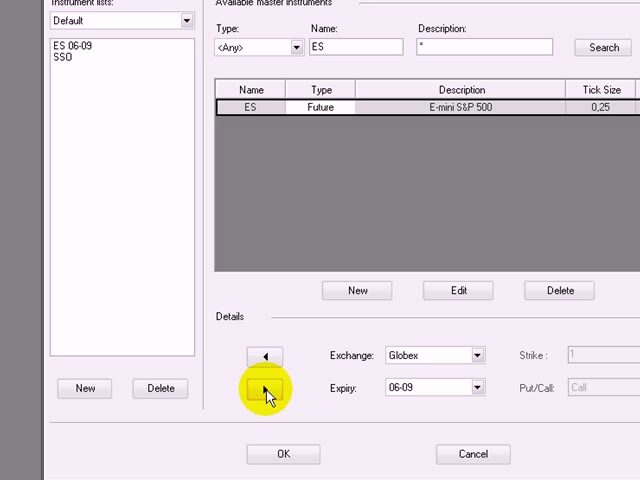
left_click(255, 390)
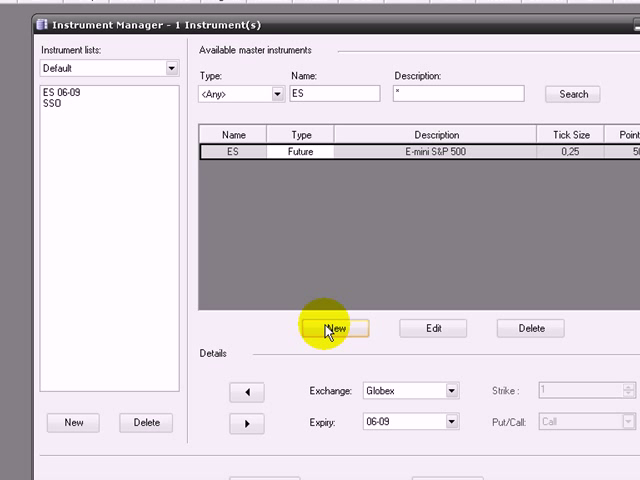
Create a new master instrument named UYG with Nyse as its exchange.
left_click(335, 328)
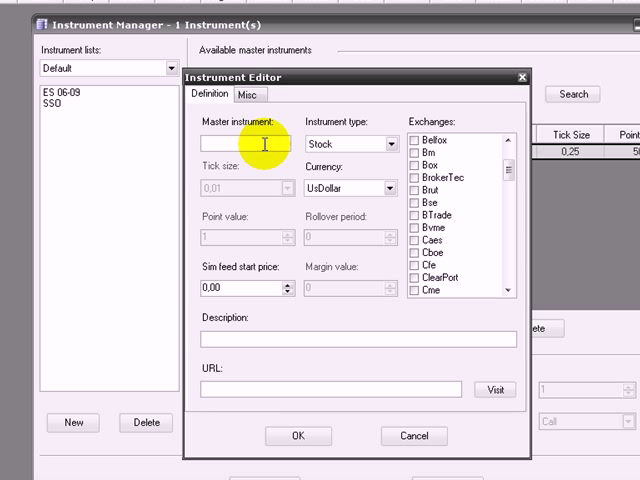
type("UYG")
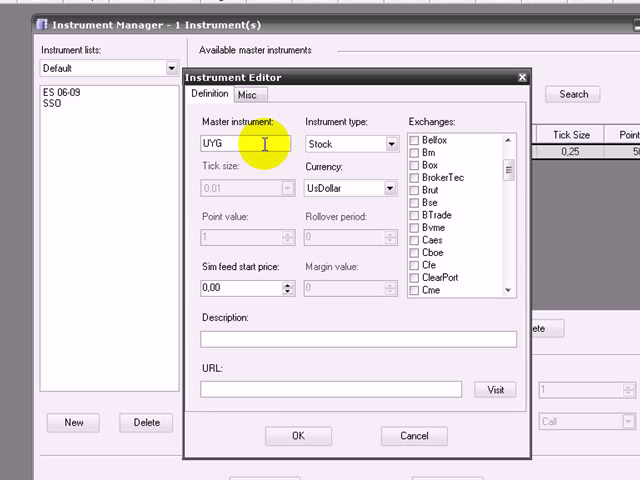
mouse_move(500, 248)
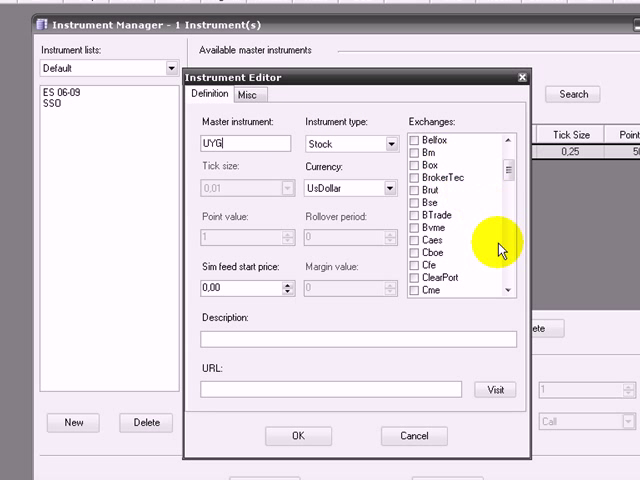
scroll("down", 3)
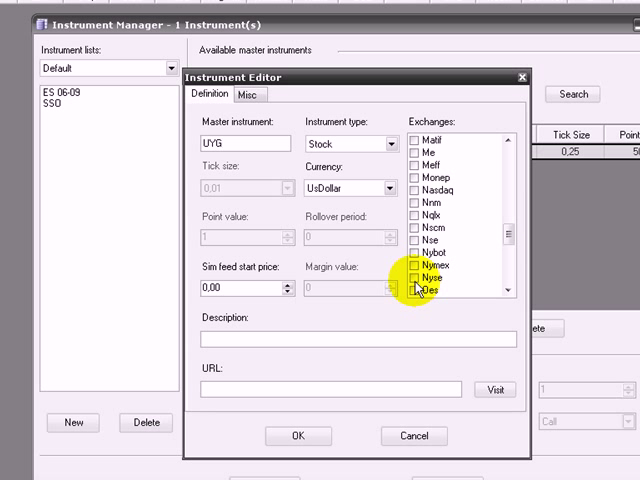
left_click(418, 277)
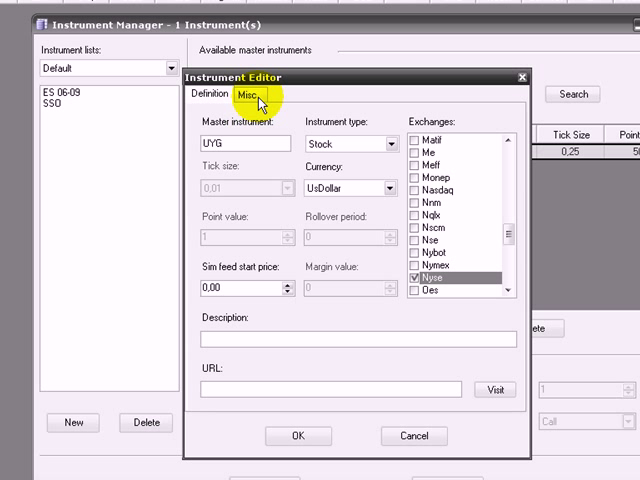
Show UYG's Misc settings, scrolled down to the Symbol map section.
left_click(245, 97)
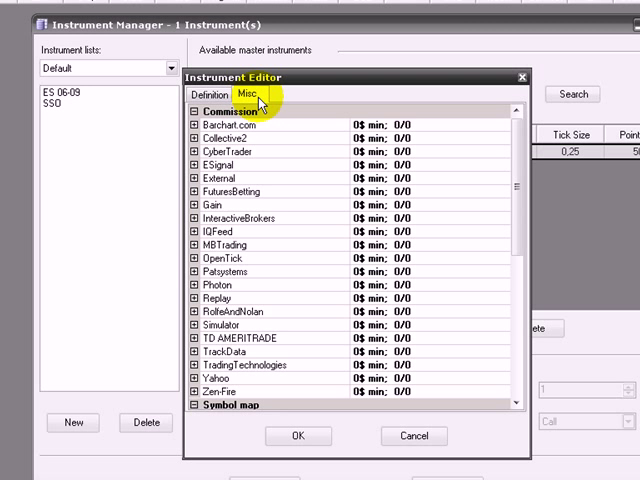
scroll("down", 3)
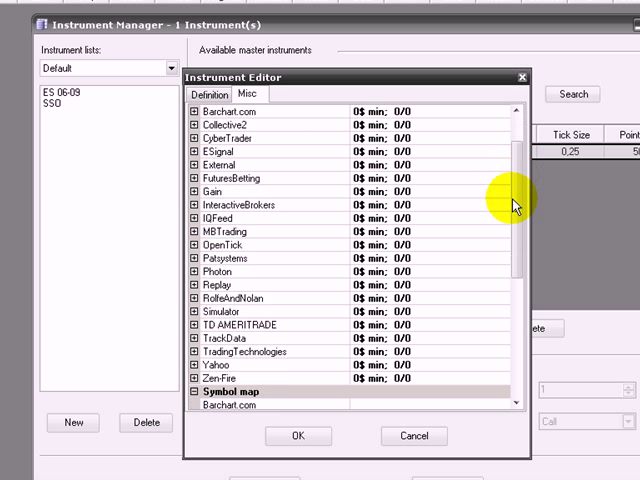
scroll("down", 3)
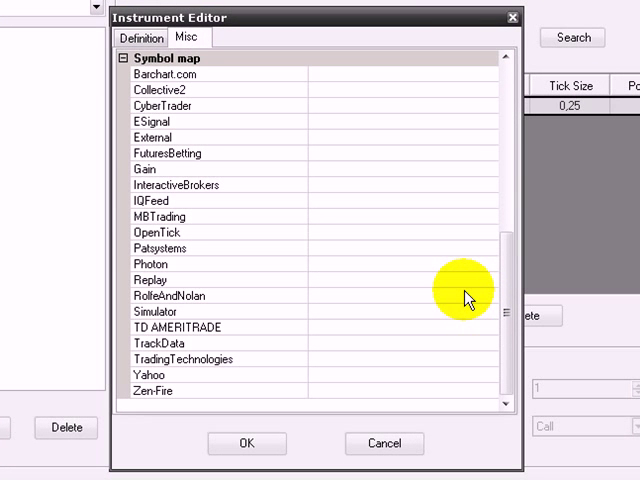
mouse_move(462, 296)
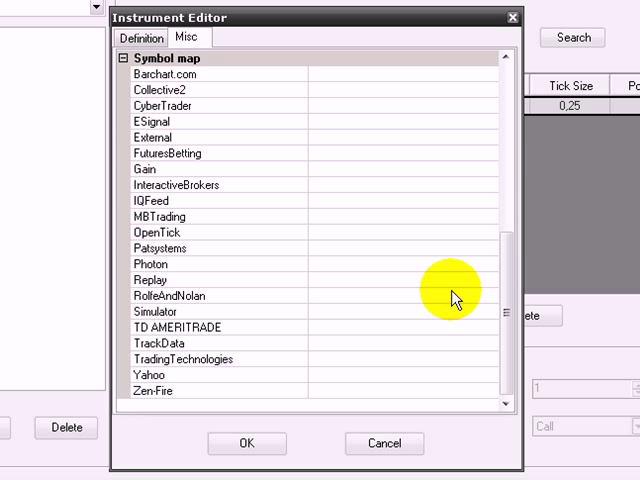
mouse_move(452, 300)
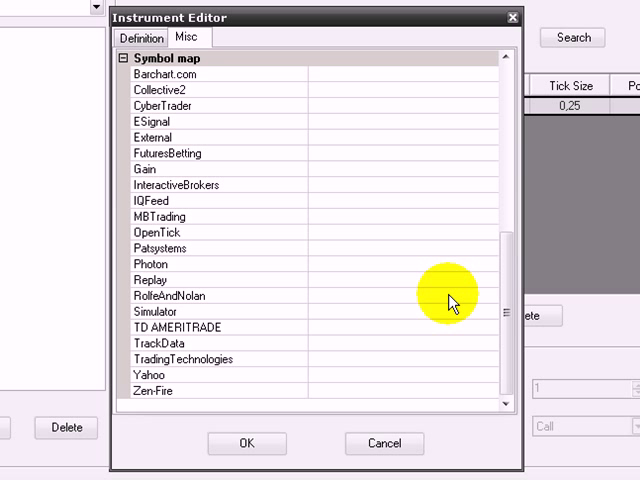
mouse_move(310, 135)
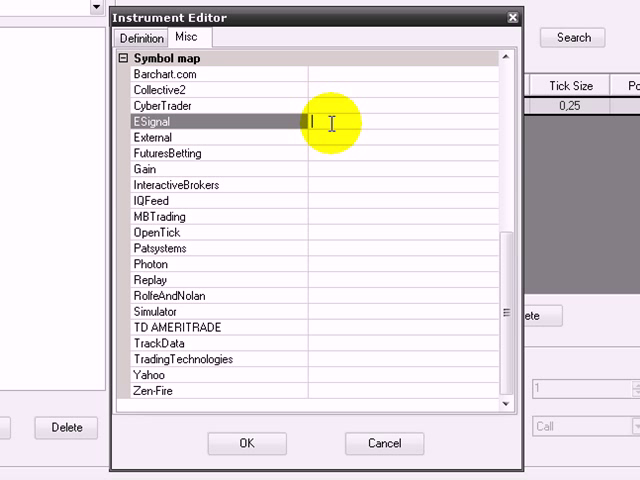
Enter UYG as the TD AMERITRADE symbol mapping.
type("UYG")
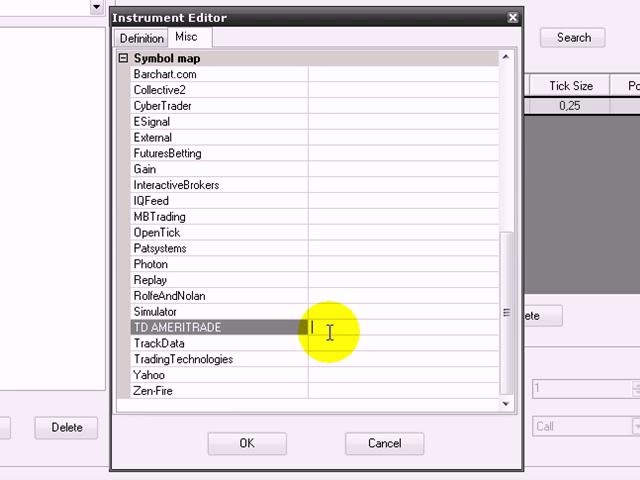
type("UYG")
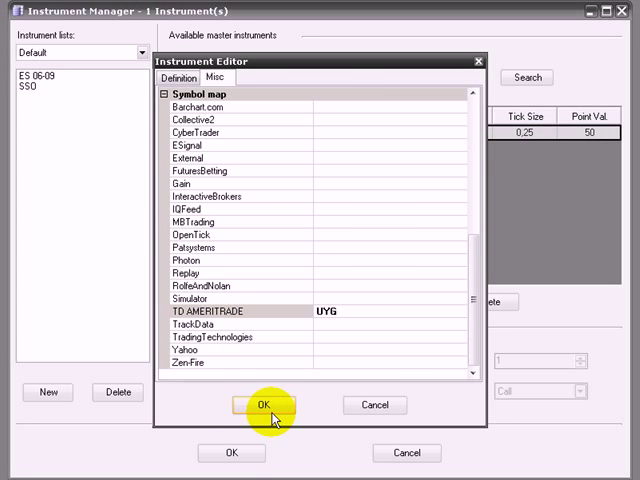
Save the UYG instrument and search the master instruments for UYG.
left_click(264, 405)
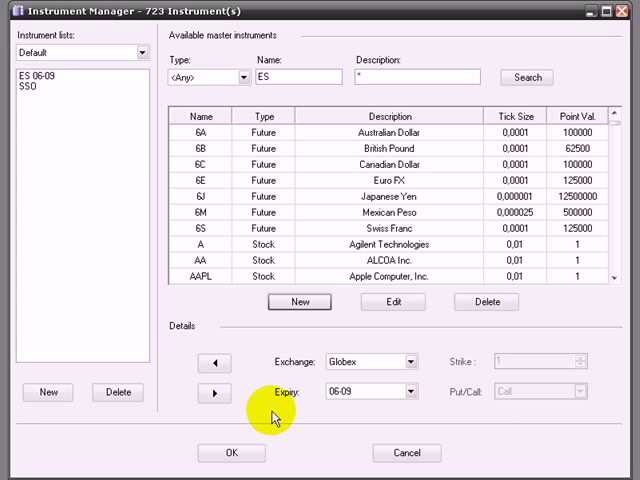
left_click(300, 101)
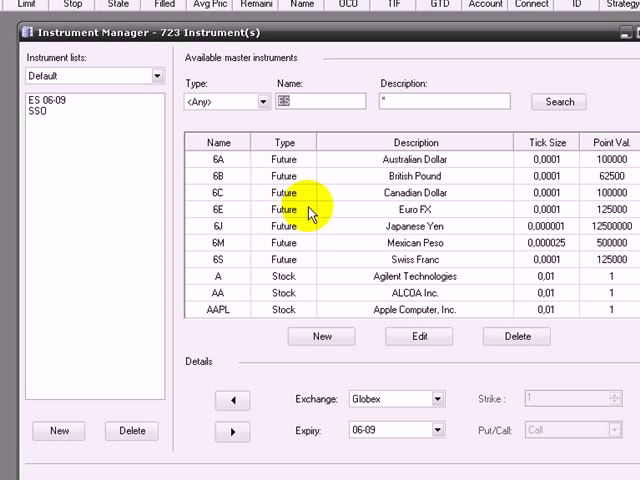
type("U")
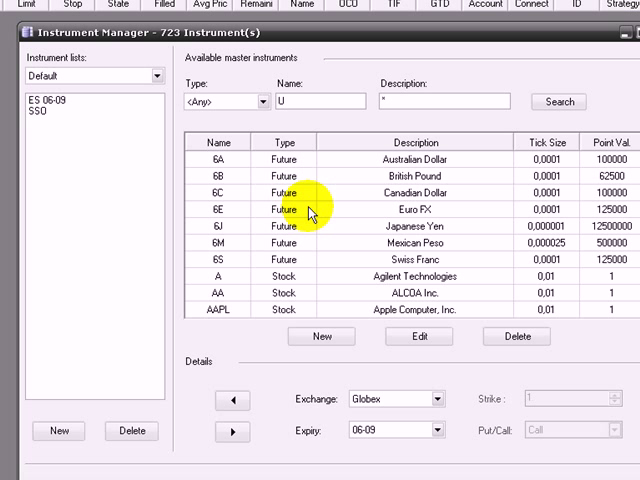
type("YG")
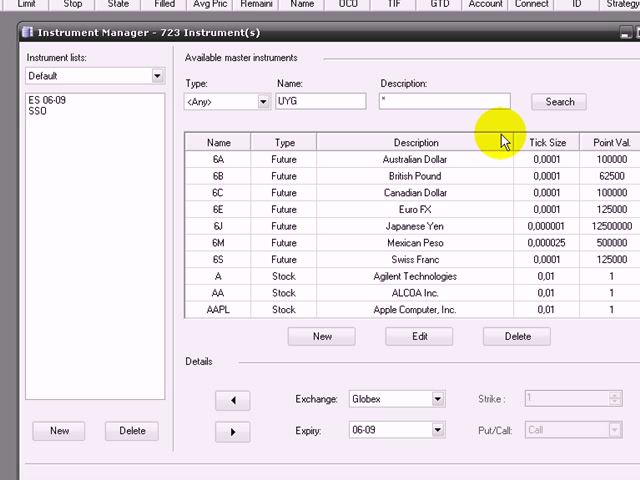
left_click(558, 101)
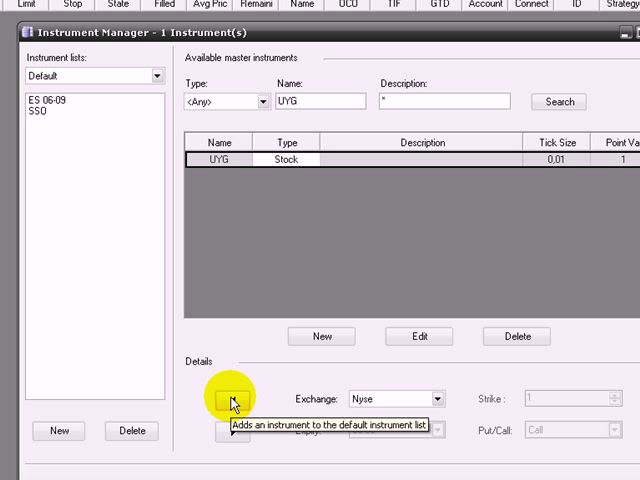
Add UYG to the Default instrument list.
left_click(231, 399)
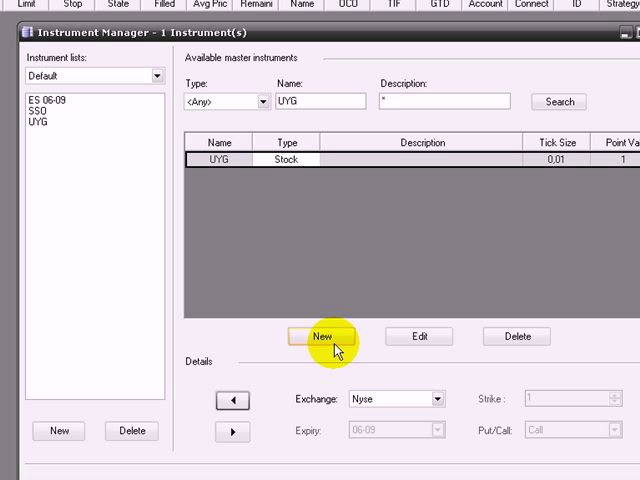
Create a new master instrument named DD and show its Misc settings.
left_click(320, 336)
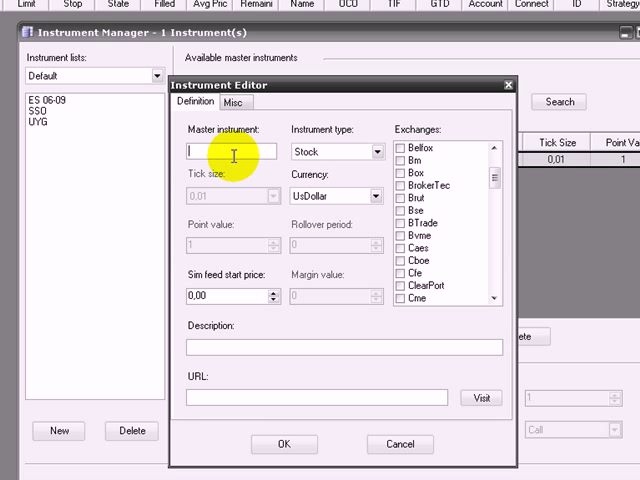
type("DD")
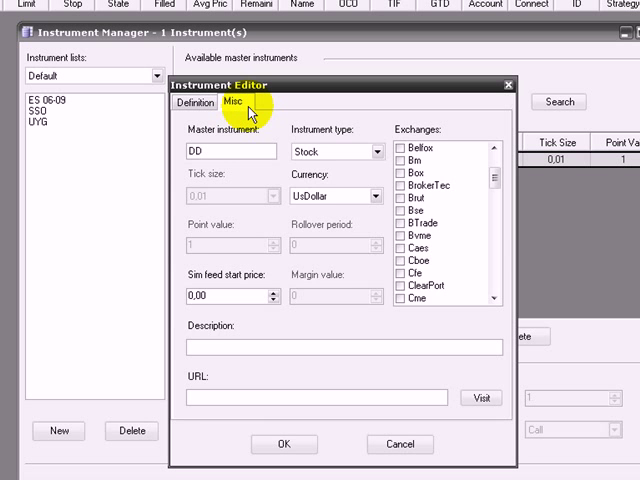
left_click(237, 103)
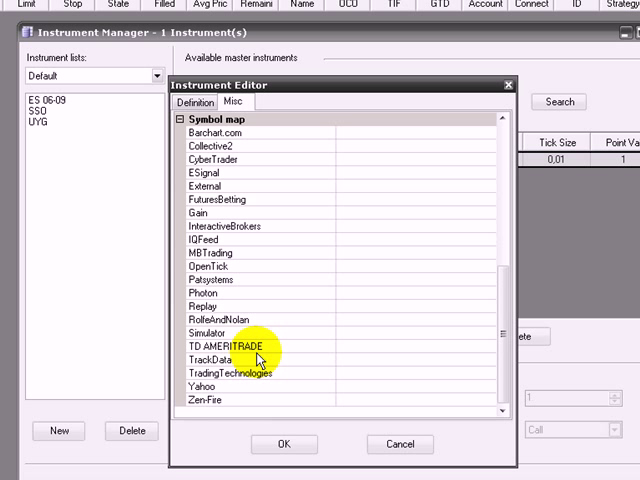
mouse_move(278, 208)
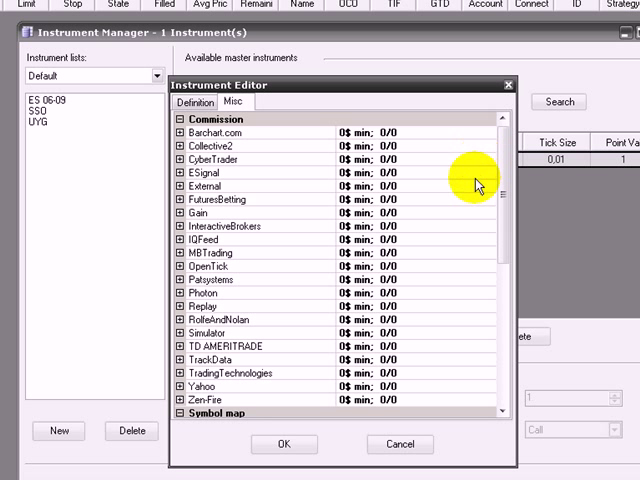
mouse_move(265, 180)
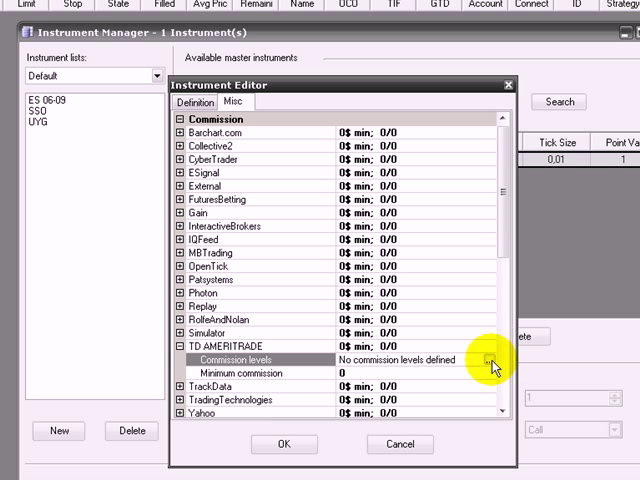
Add one TD AMERITRADE commission level with a 9.99 commission.
left_click(487, 360)
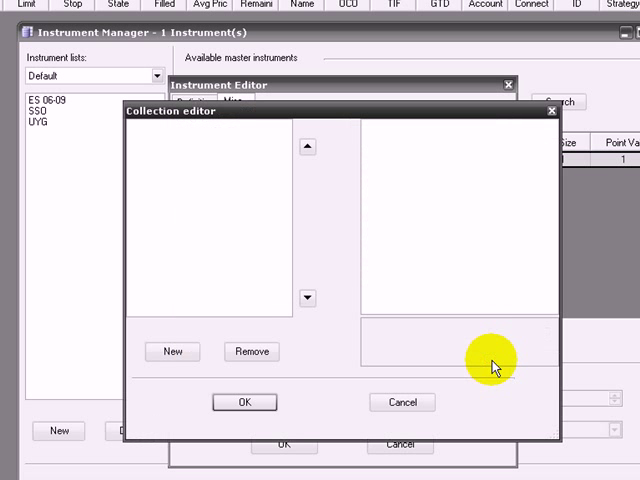
mouse_move(380, 312)
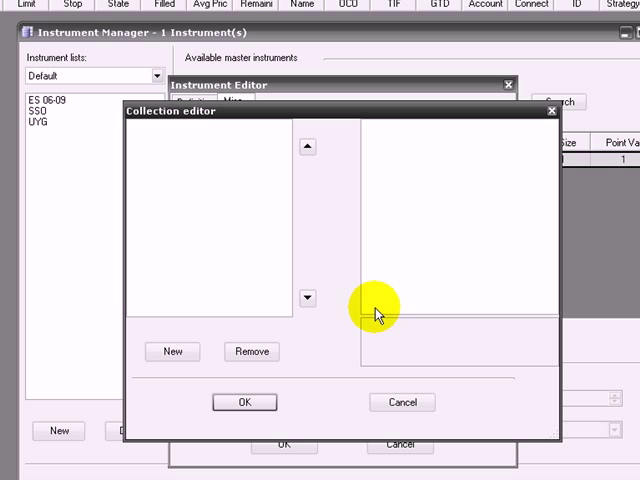
left_click(171, 351)
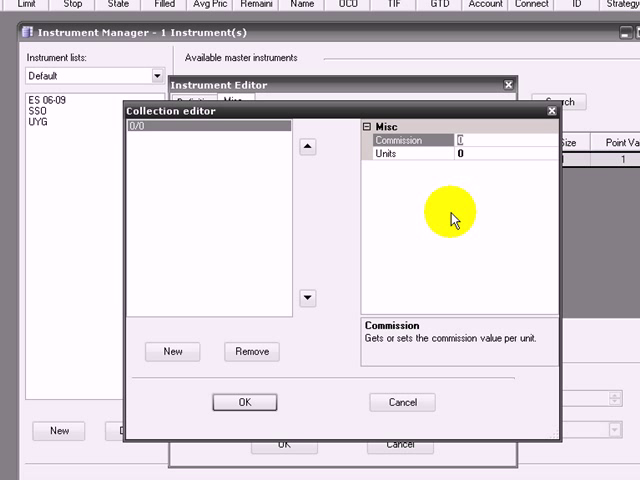
type("9.99")
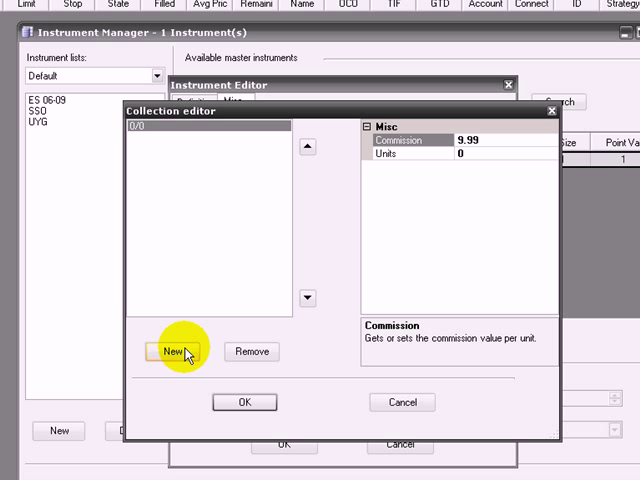
left_click(168, 351)
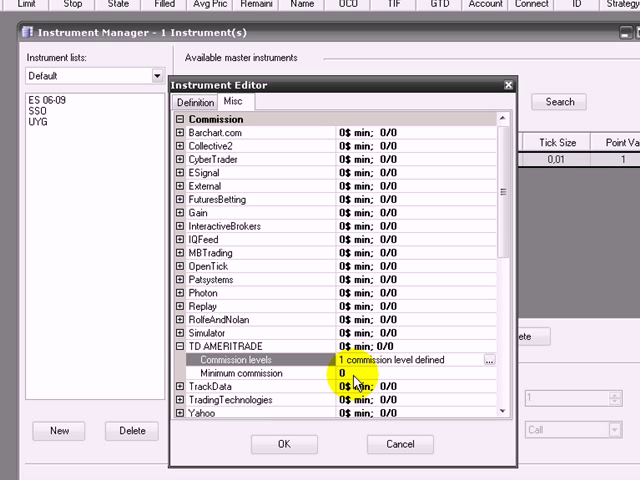
mouse_move(485, 375)
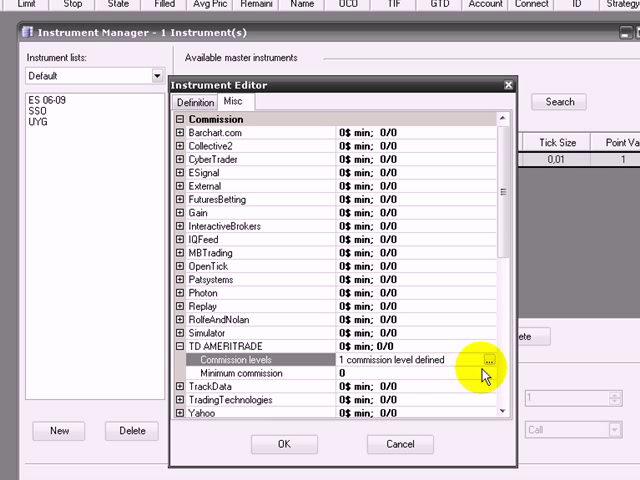
Open DD's InteractiveBrokers commission level settings.
left_click(488, 360)
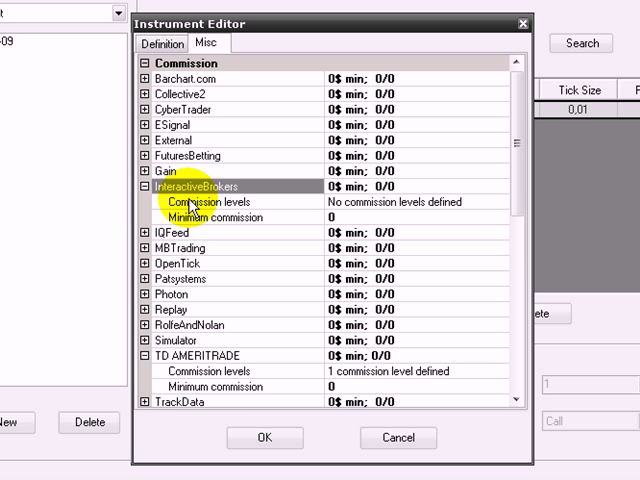
mouse_move(420, 215)
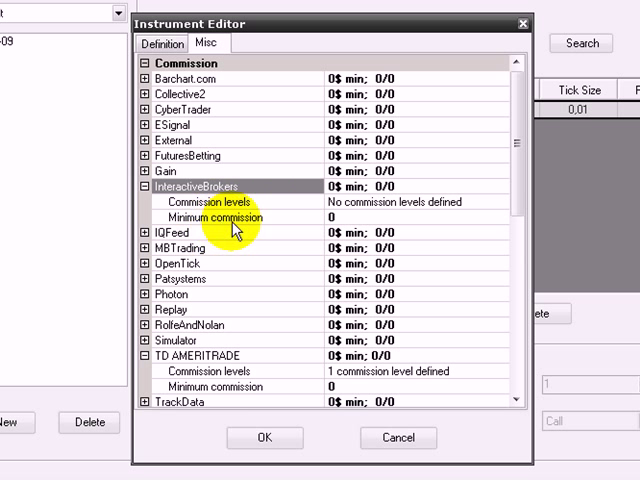
mouse_move(340, 225)
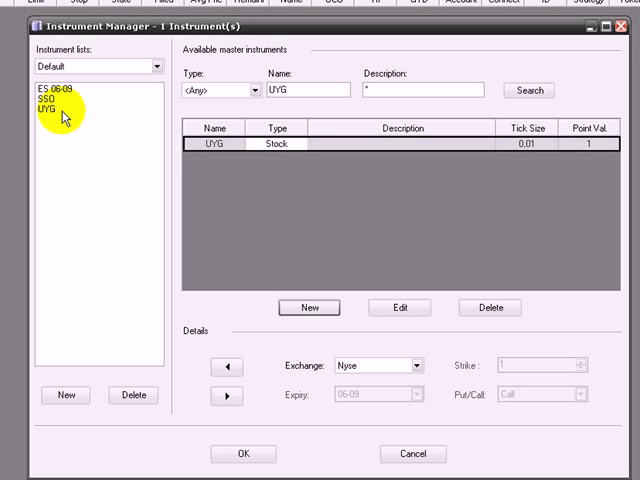
mouse_move(265, 124)
type("AA")
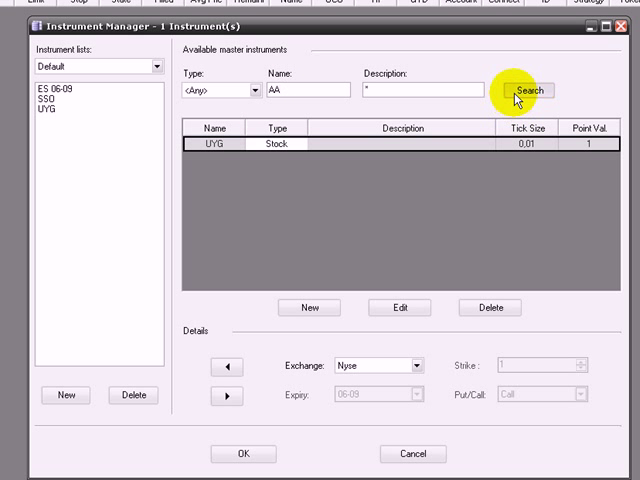
Search master instruments for AA, which returns ALCOA Inc. as a stock.
left_click(527, 90)
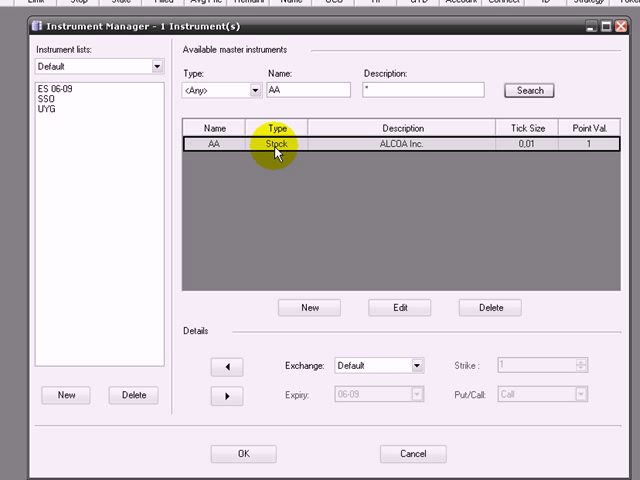
mouse_move(275, 150)
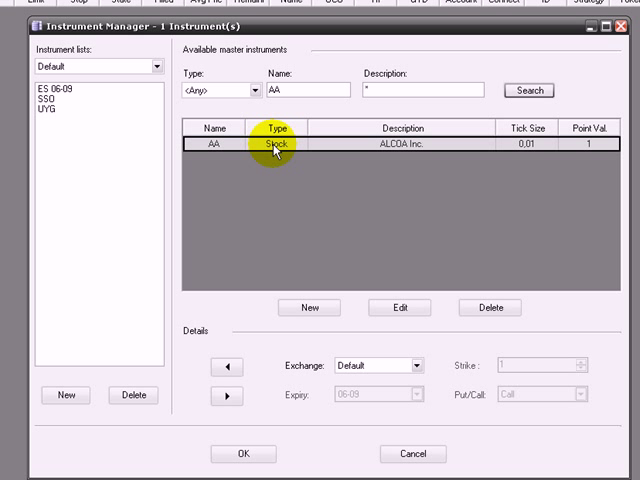
mouse_move(226, 365)
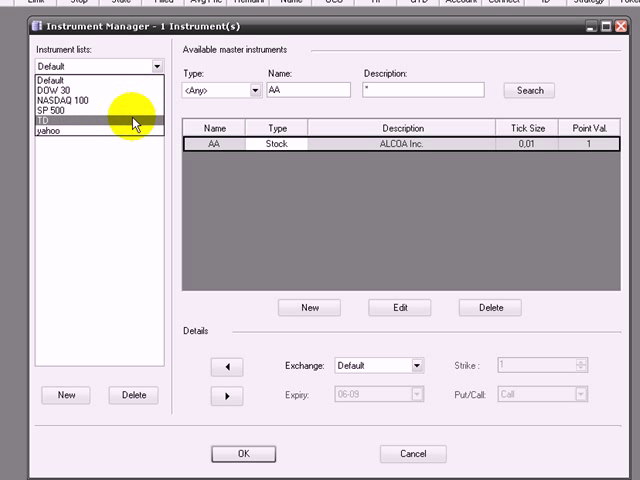
left_click(80, 85)
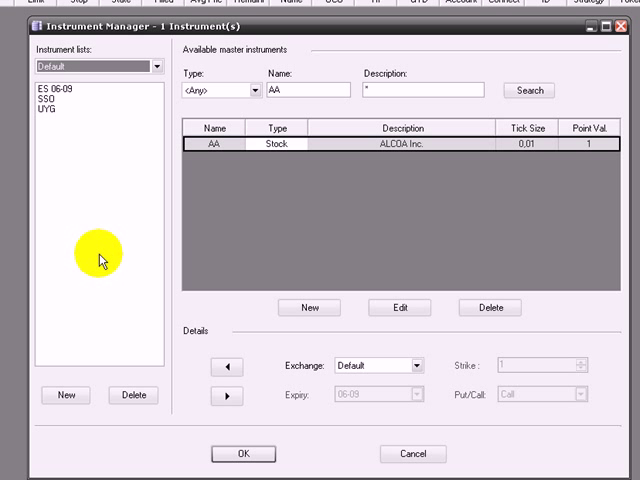
mouse_move(63, 395)
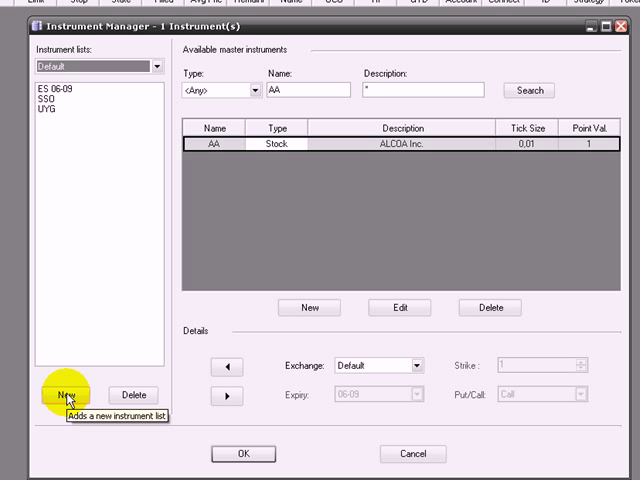
Create an empty instrument list named 'TEST'.
left_click(65, 394)
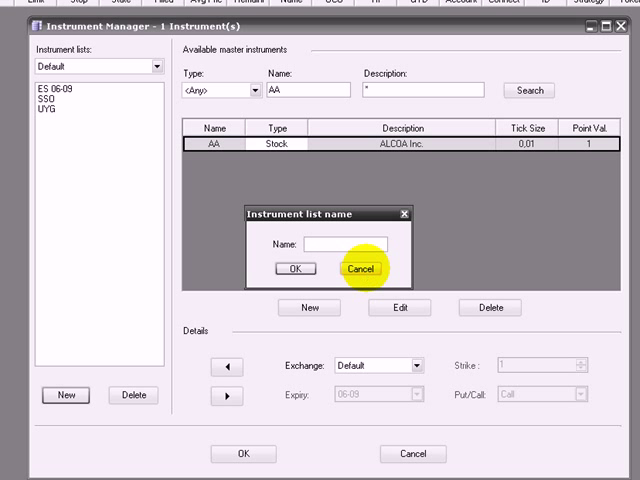
type("TEST")
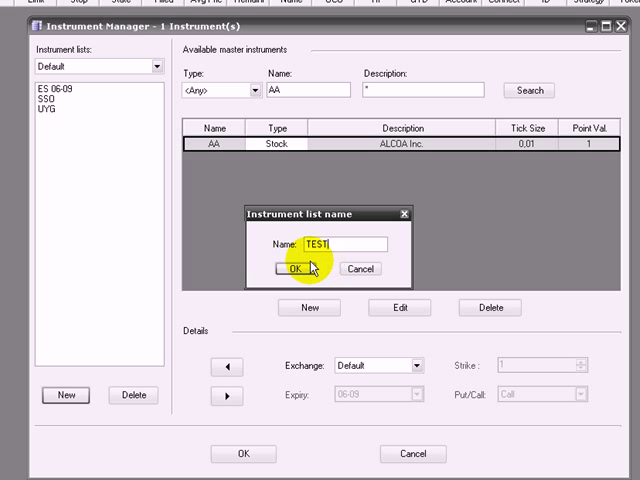
left_click(292, 269)
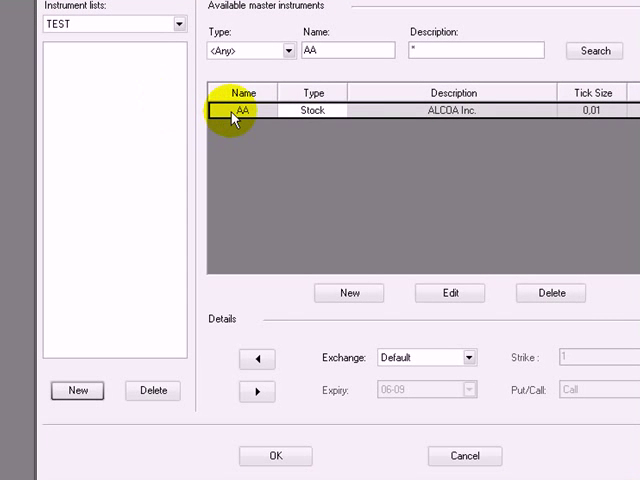
Add AA (ALCOA Inc.) to the TEST list and close the Instrument Manager with OK.
left_click(257, 357)
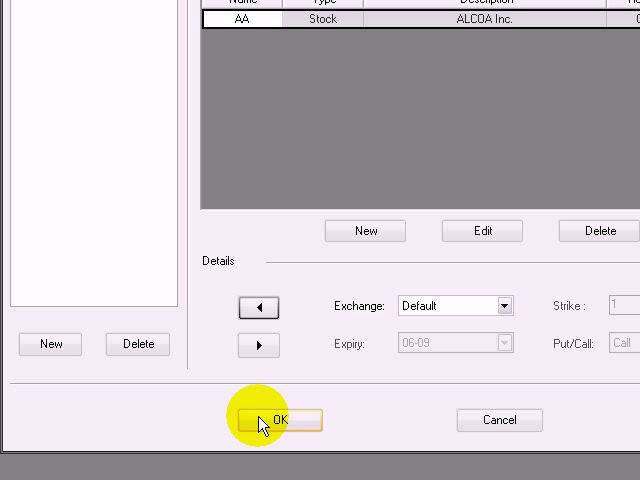
left_click(275, 420)
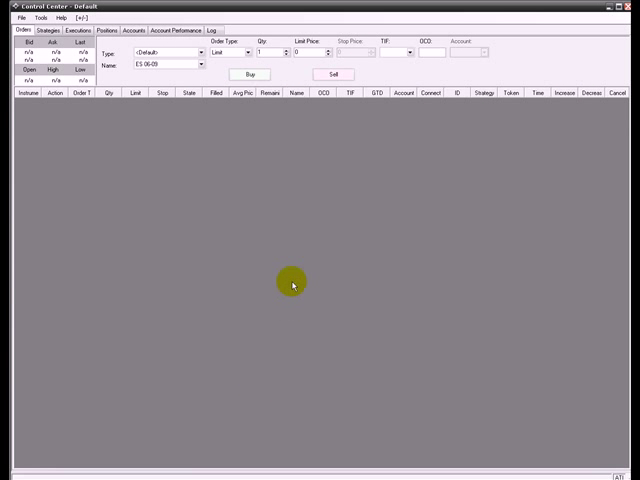
mouse_move(295, 276)
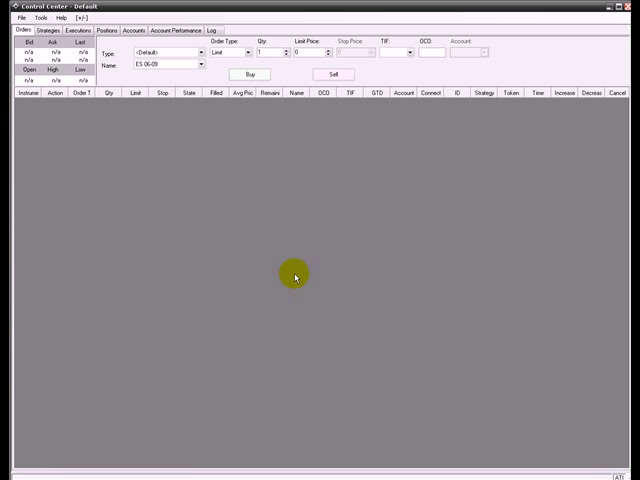